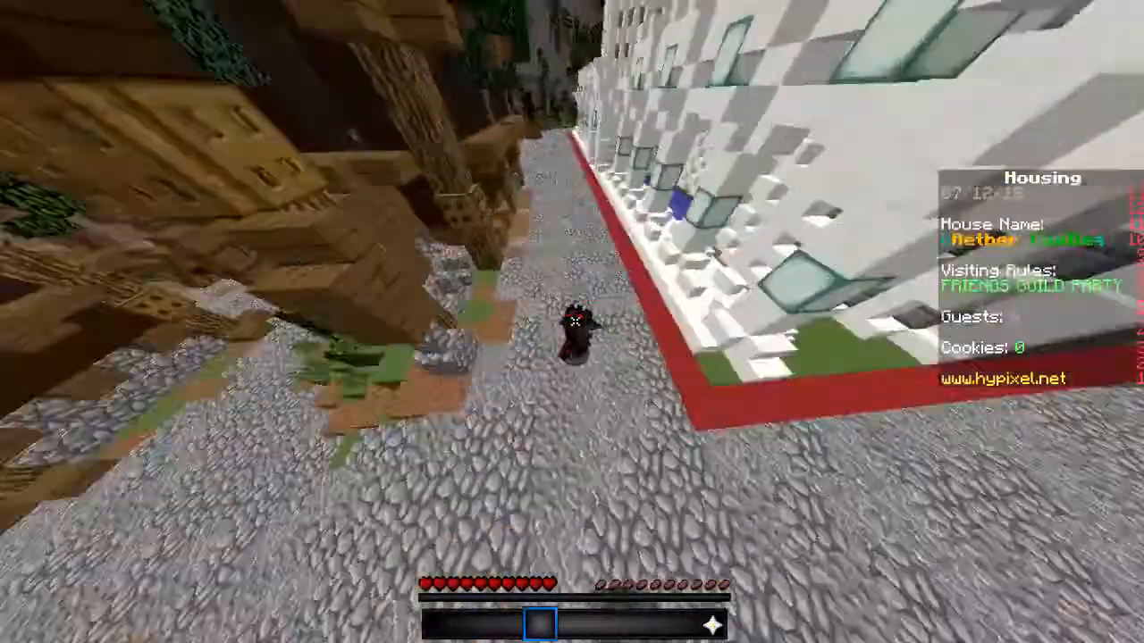
mouse_move(572, 322)
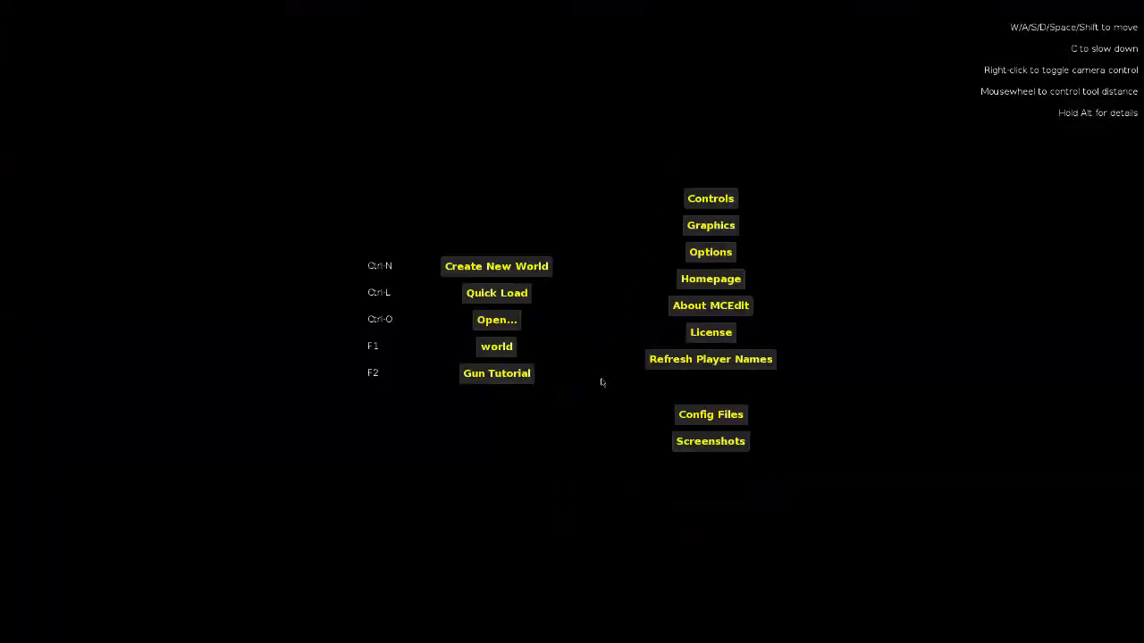
mouse_move(167, 30)
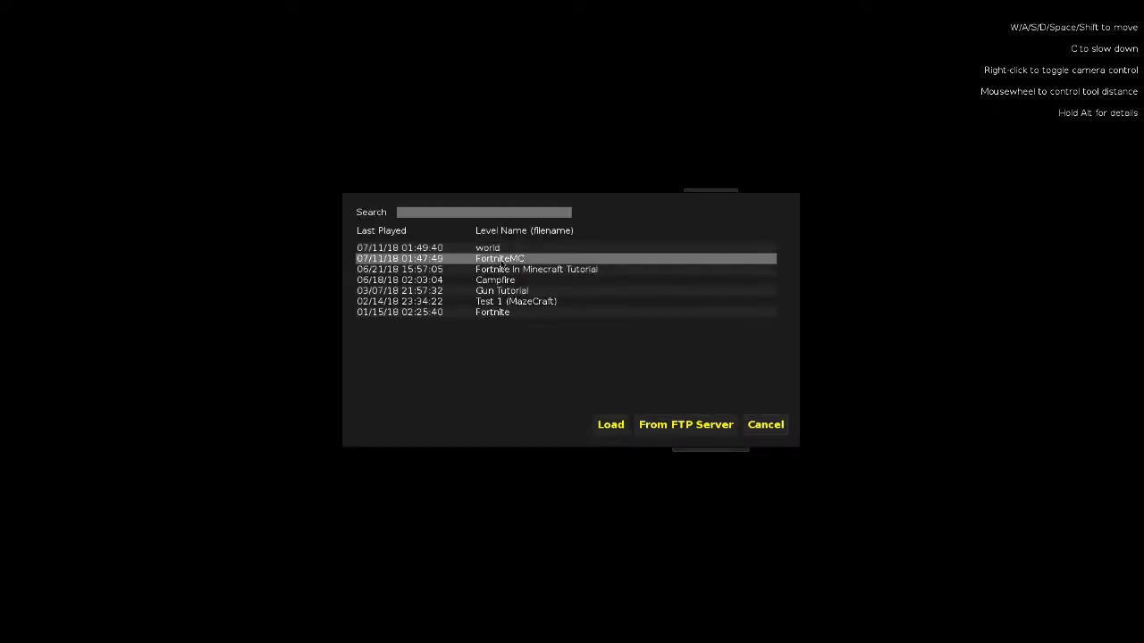
mouse_move(610, 425)
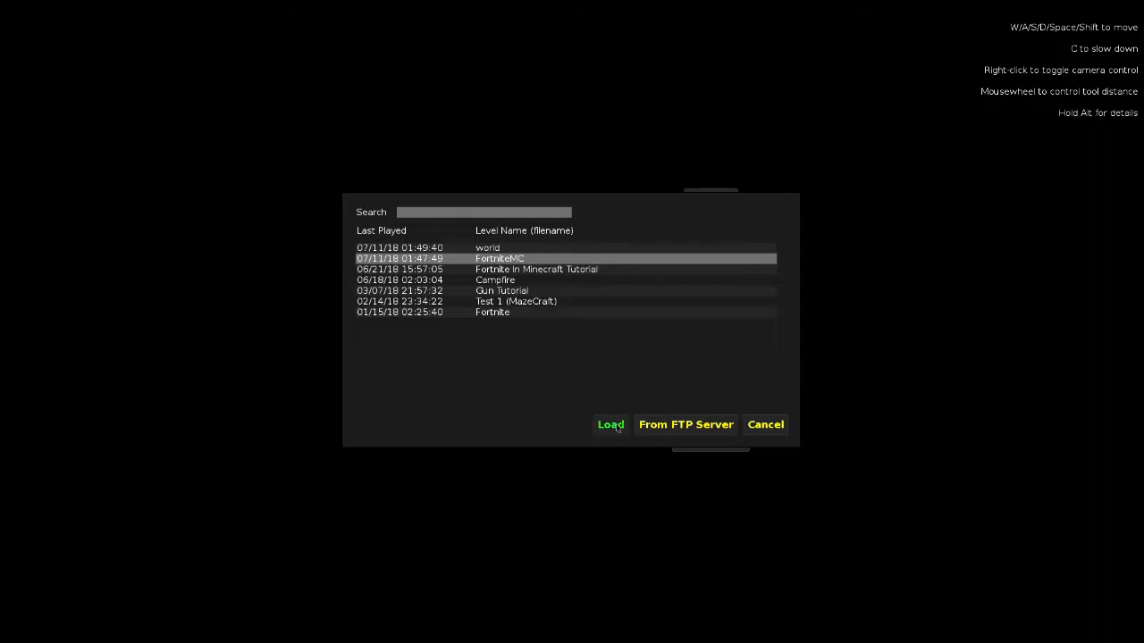
Step: Load the saved FortniteMC world from the level list
click(610, 425)
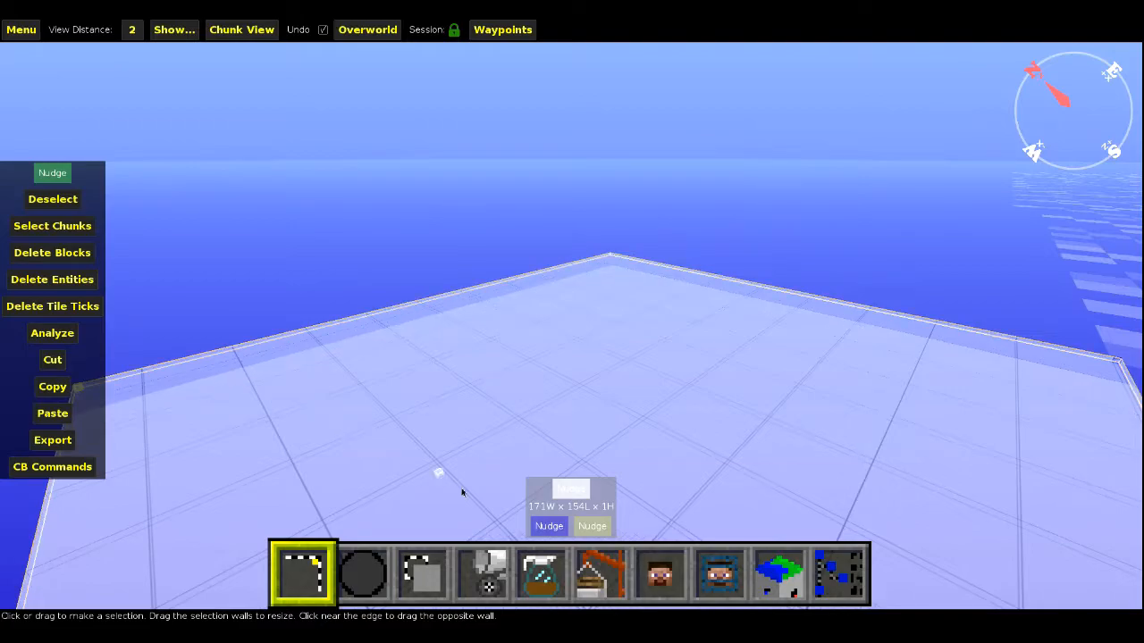
Step: Fill the 171 × 154 × 1 selection on the ocean with grass blocks
click(481, 574)
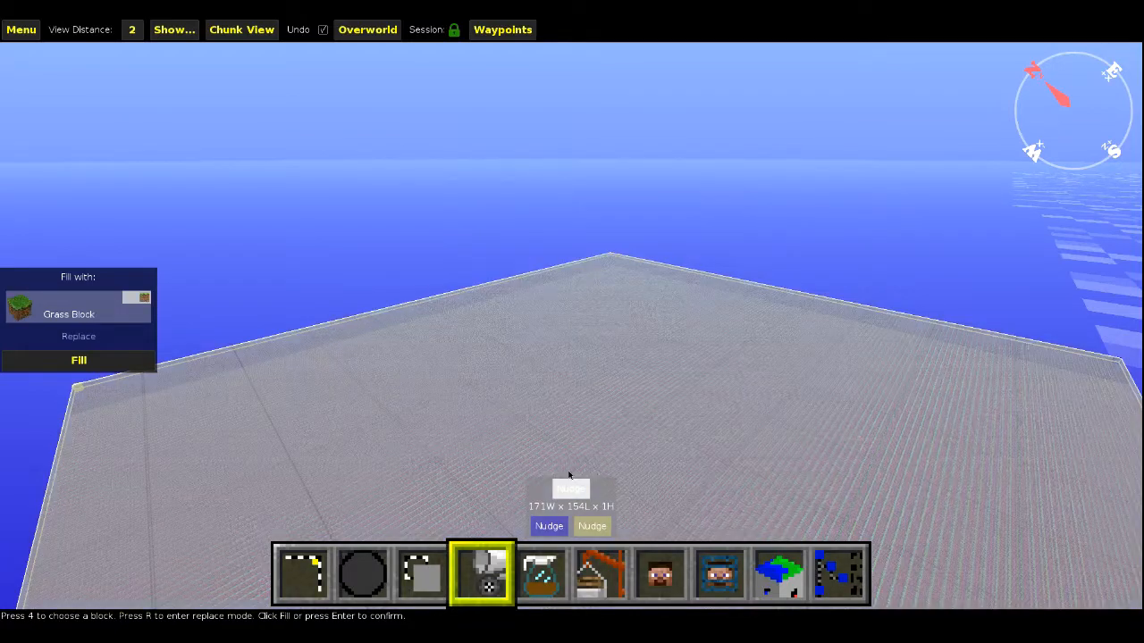
mouse_move(588, 462)
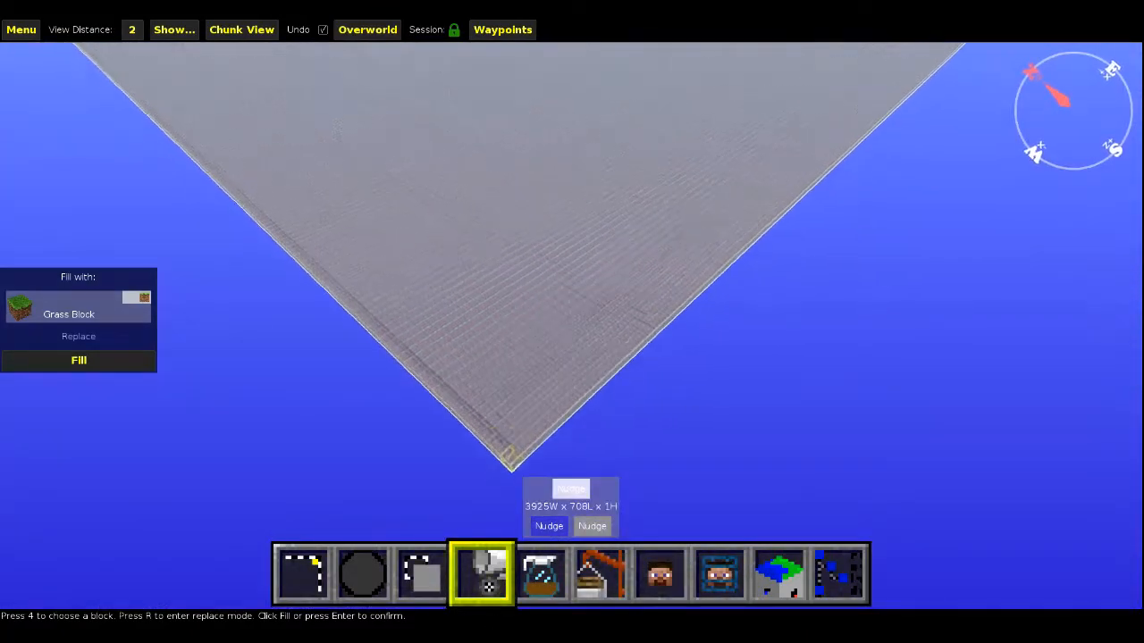
click(79, 360)
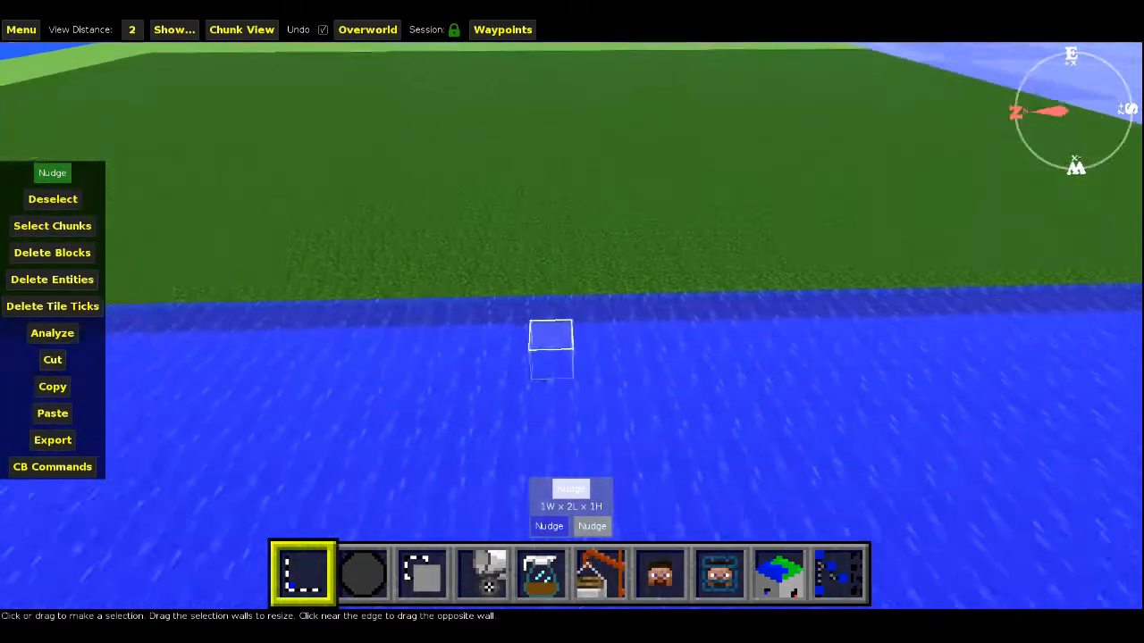
Step: Brush a round clump of grass blocks onto the water beside the island
click(362, 573)
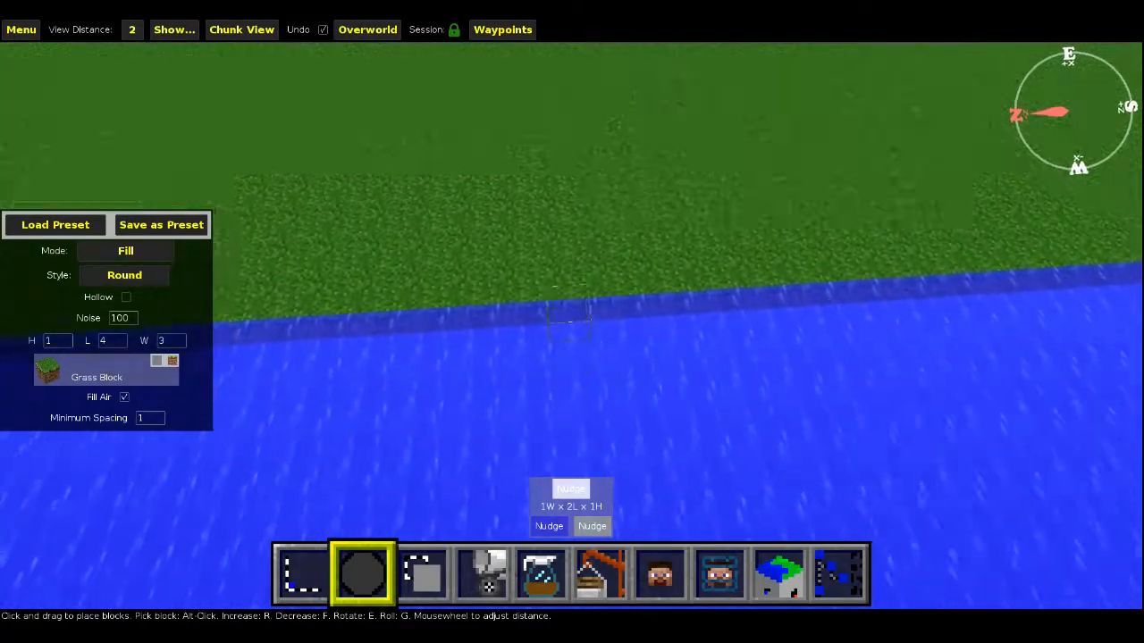
click(572, 322)
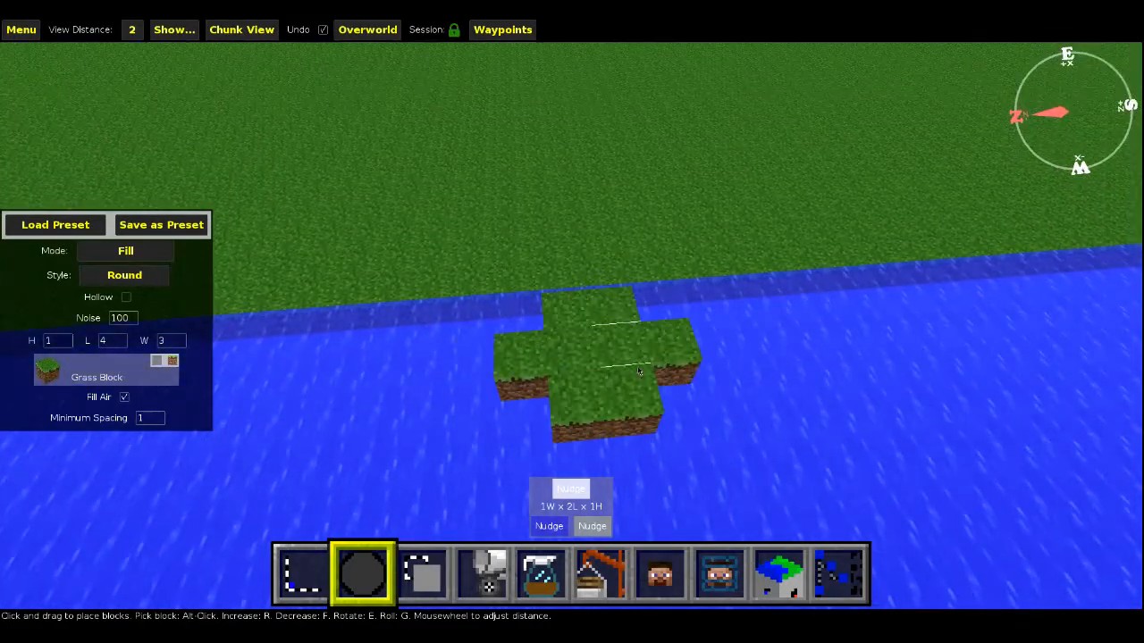